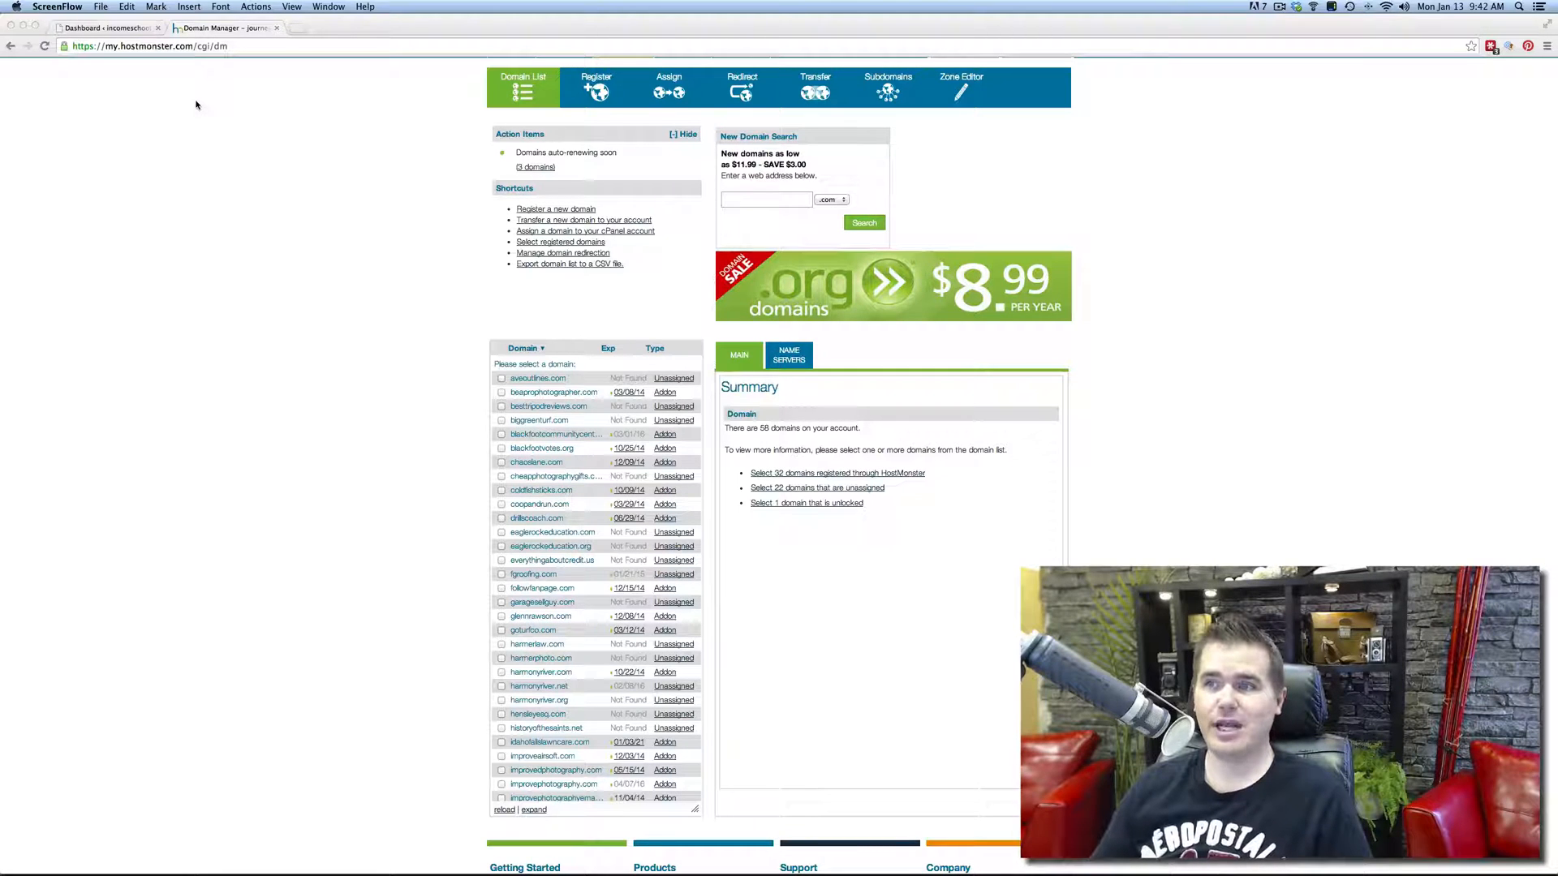
mouse_move(219, 114)
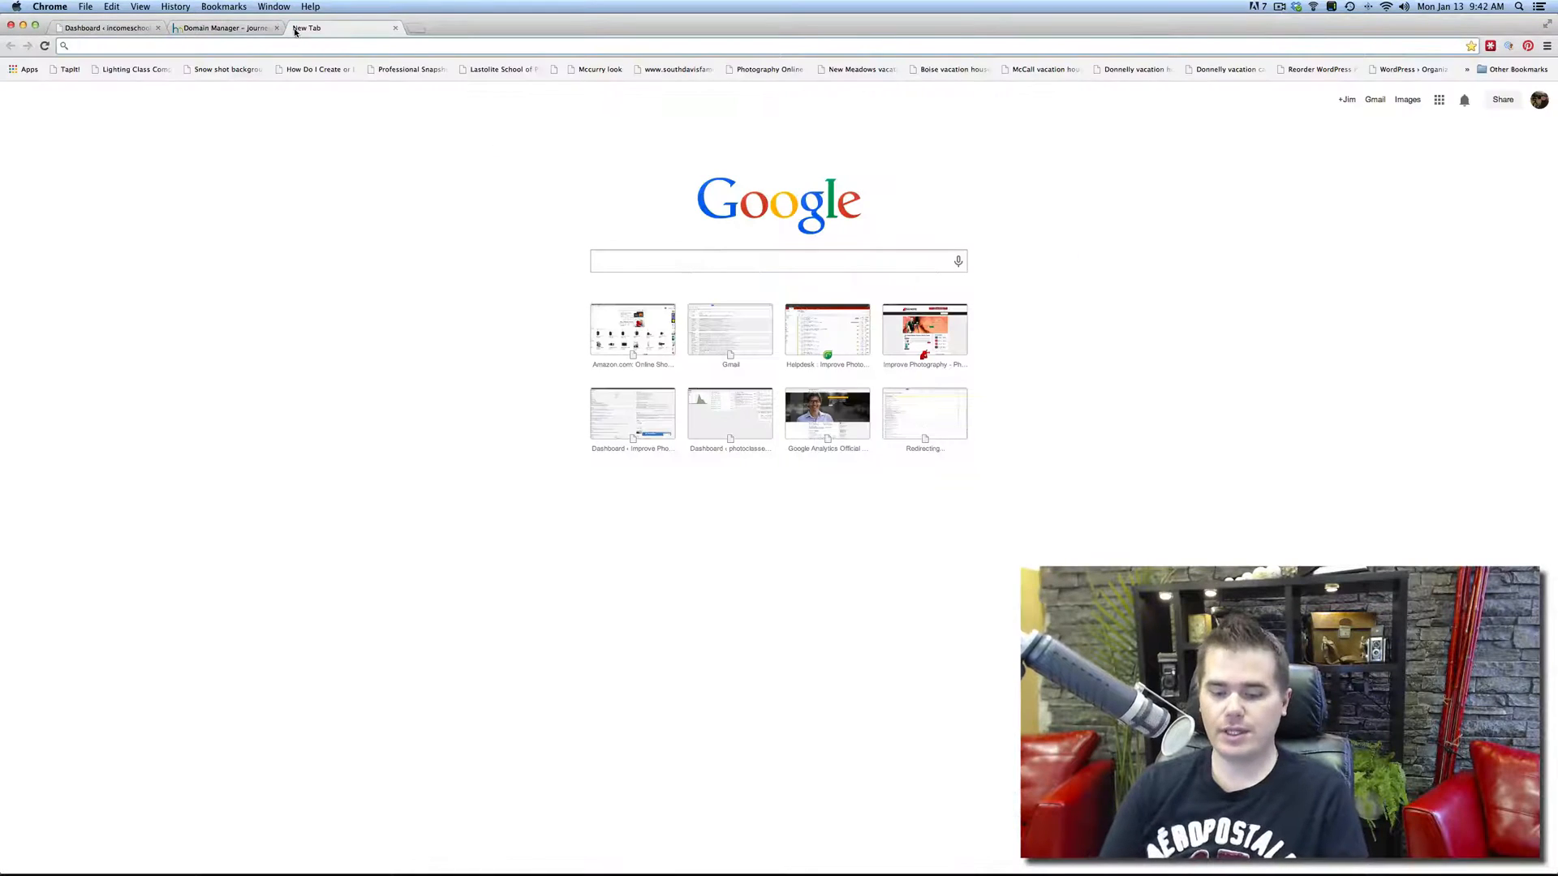
Load godaddy.com and enter incomemastery.com into the domain search box
type("godaaddy.com")
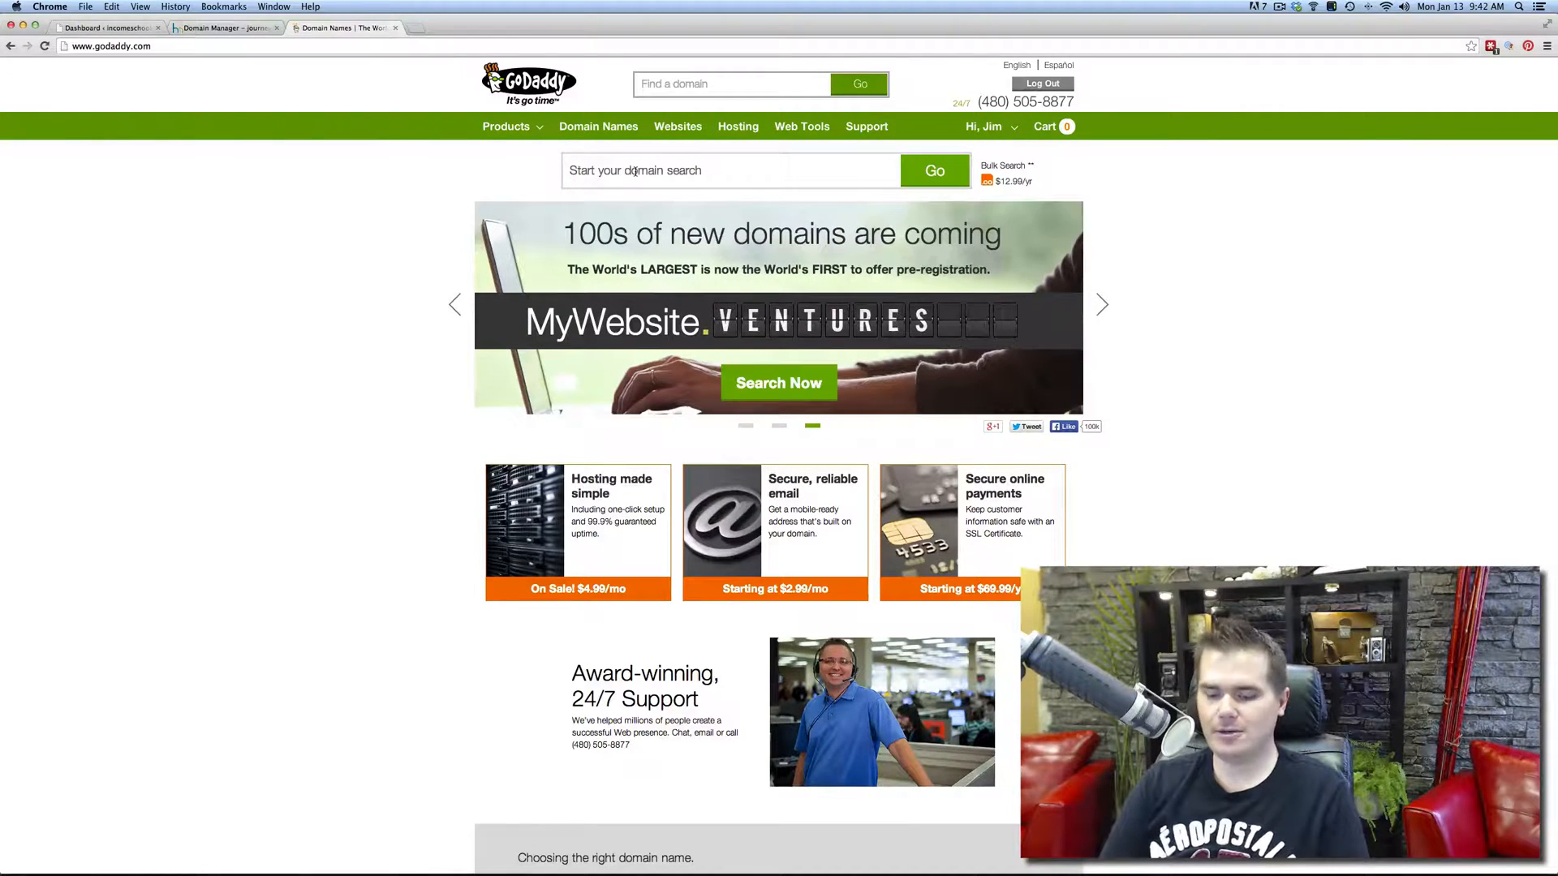
type("incomemastery")
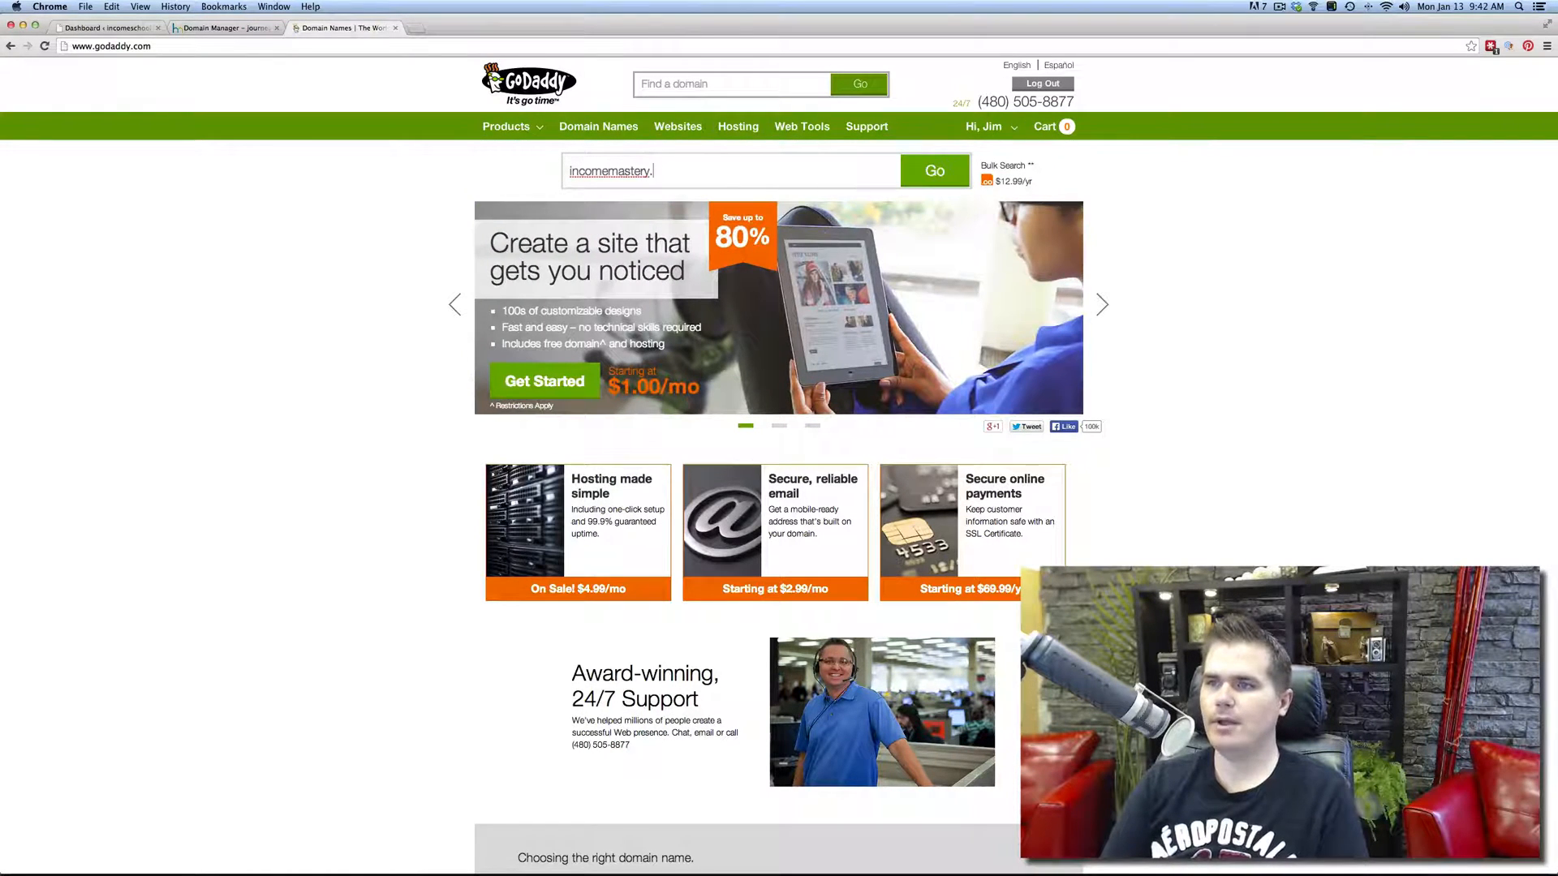
type(".com")
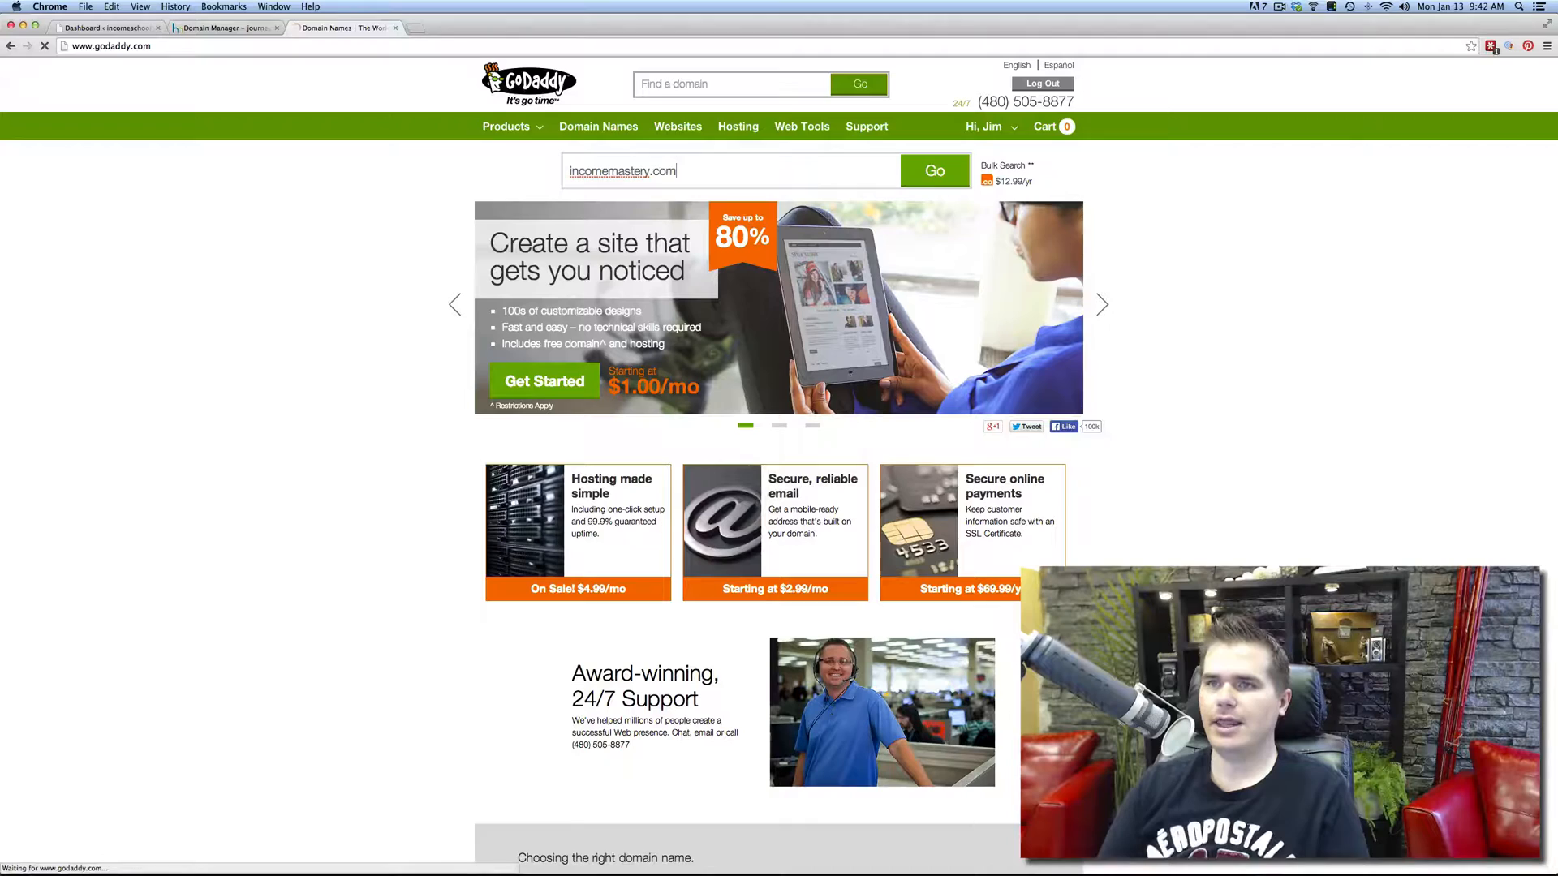
left_click(933, 171)
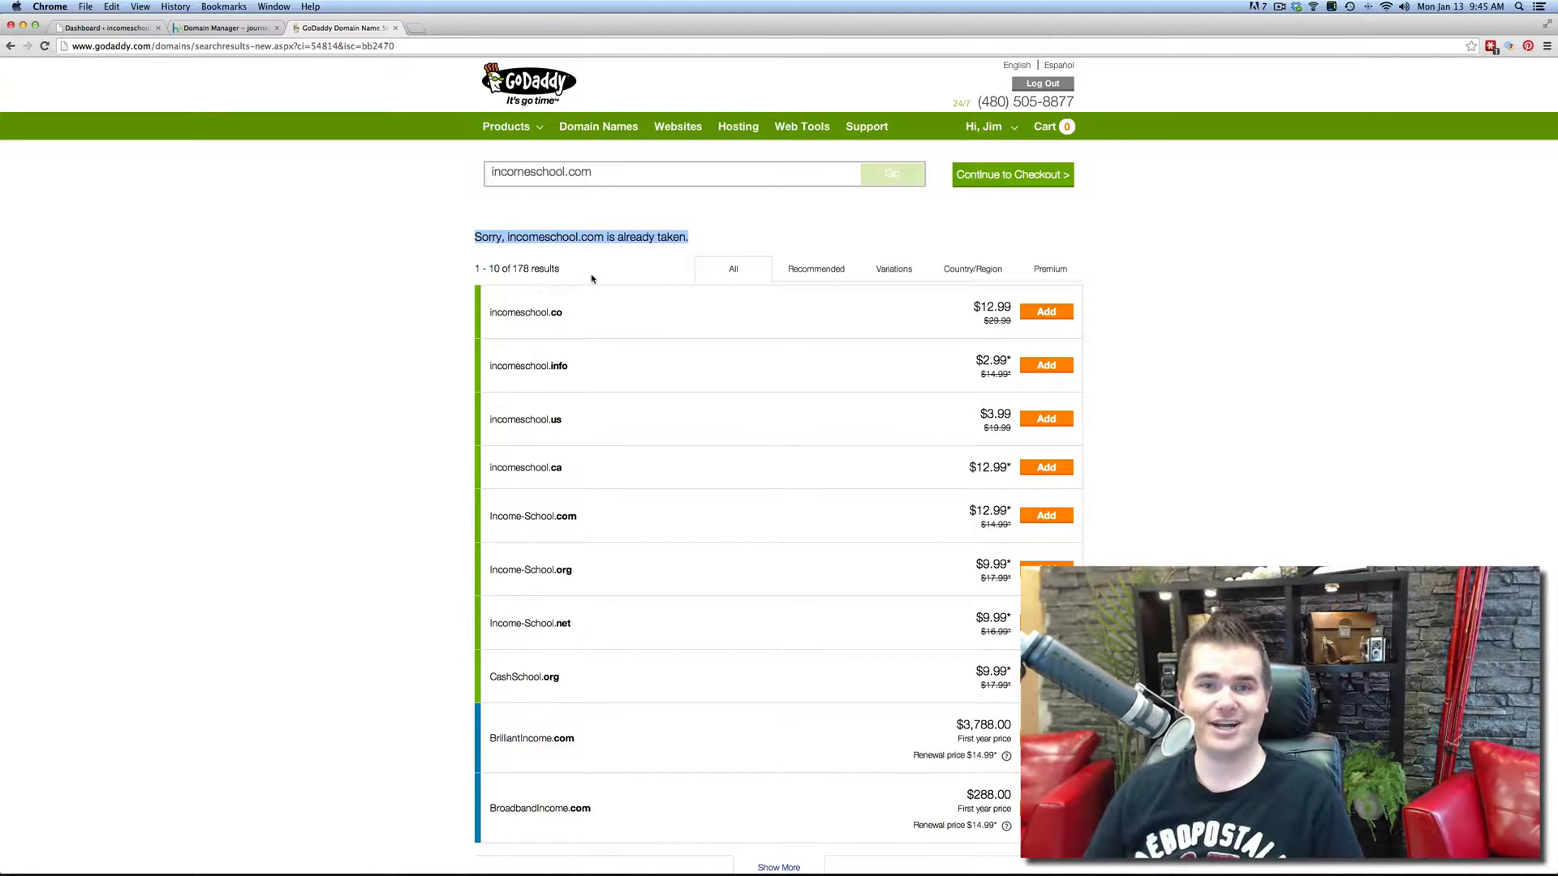
mouse_move(623, 287)
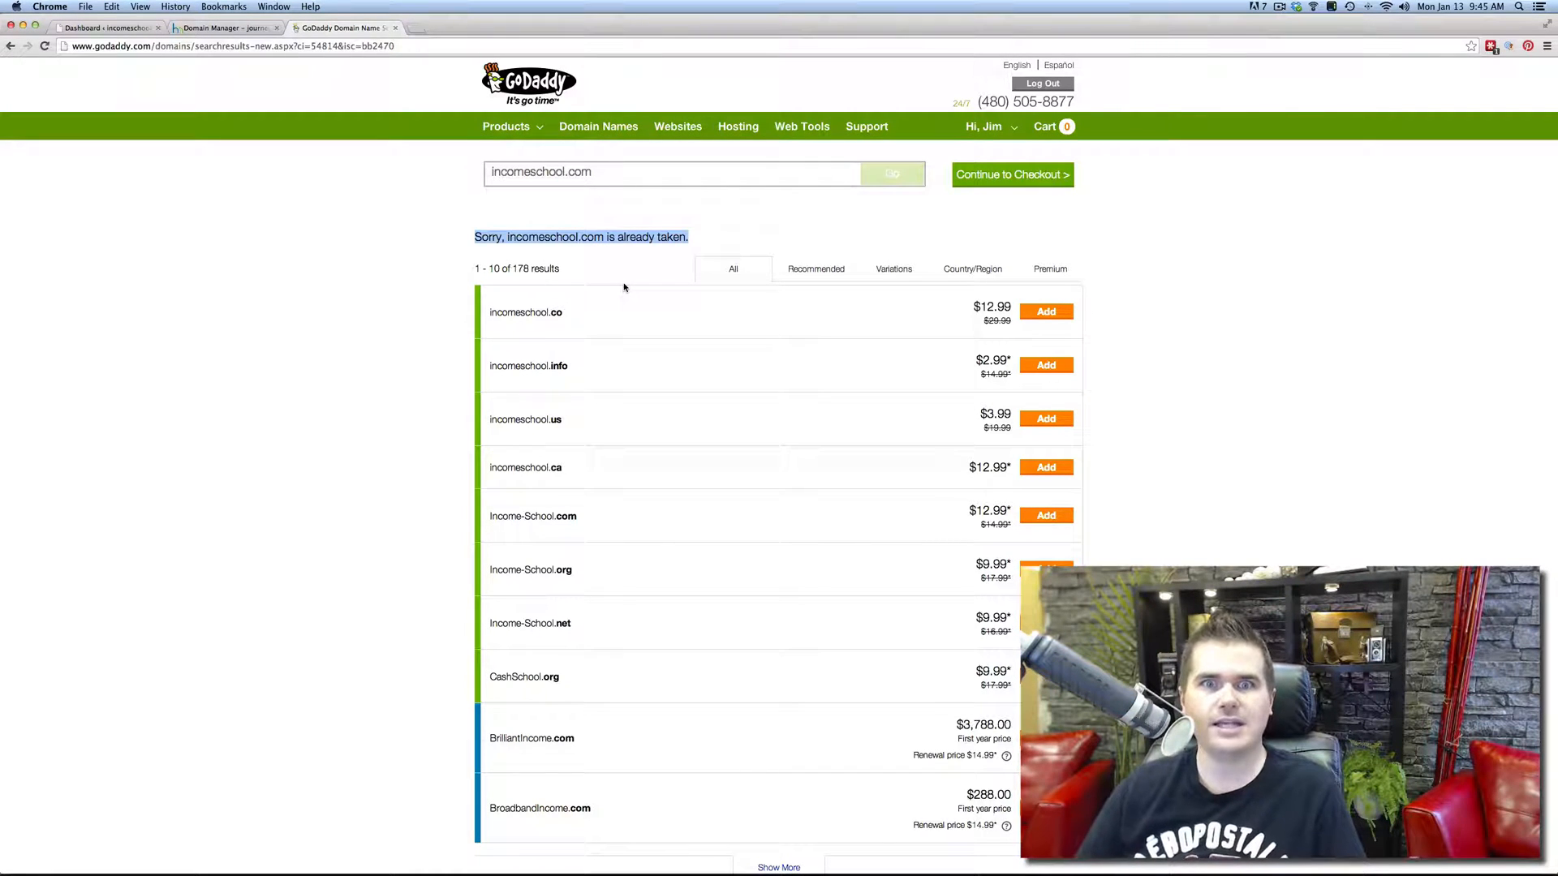
mouse_move(662, 308)
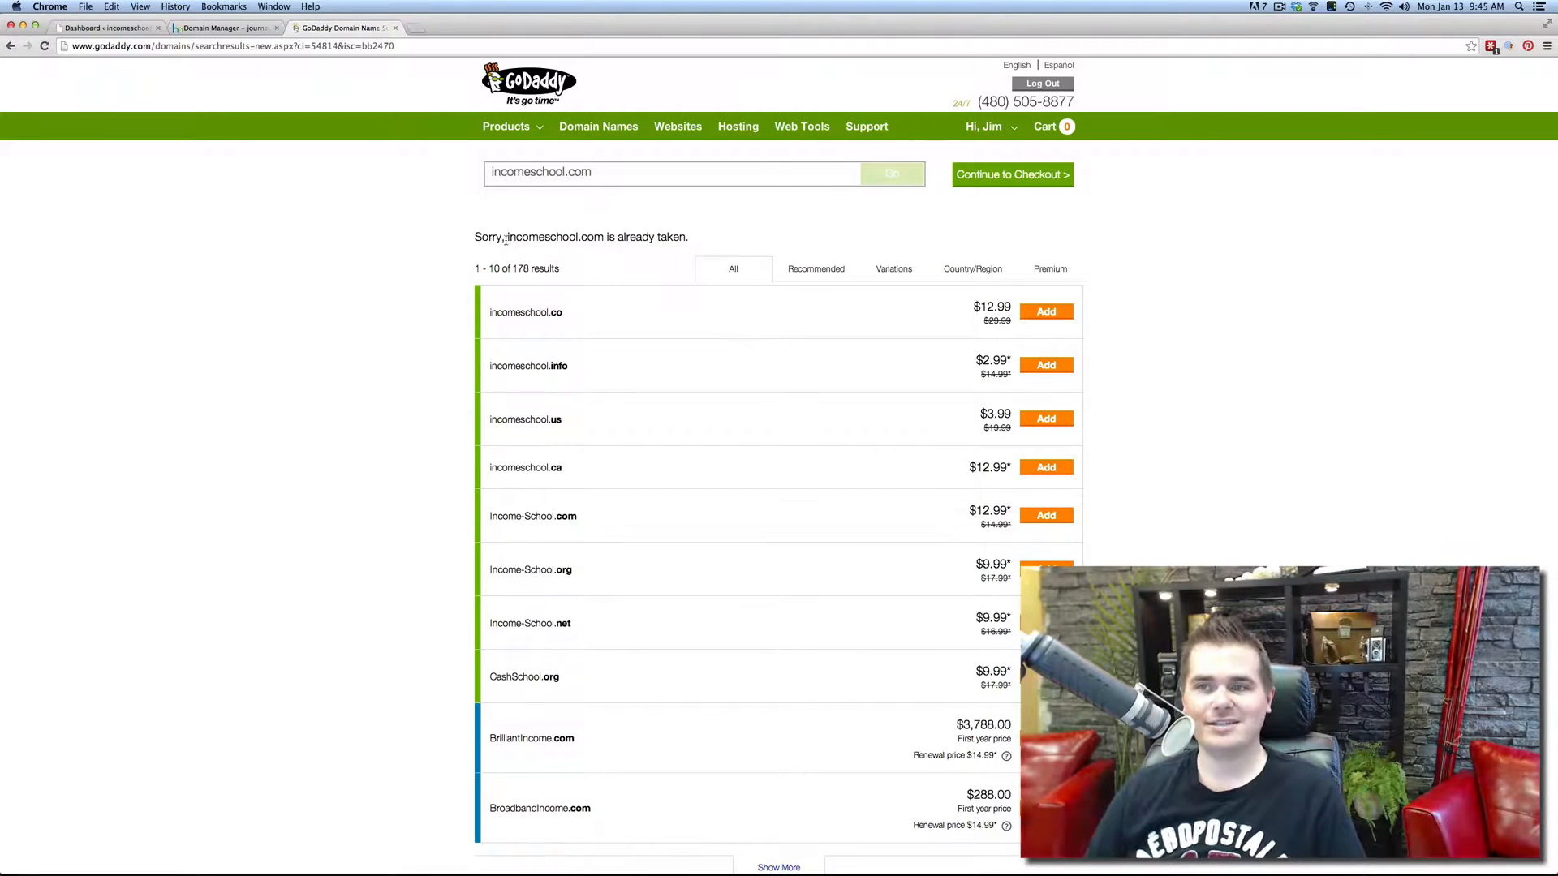
mouse_move(473, 238)
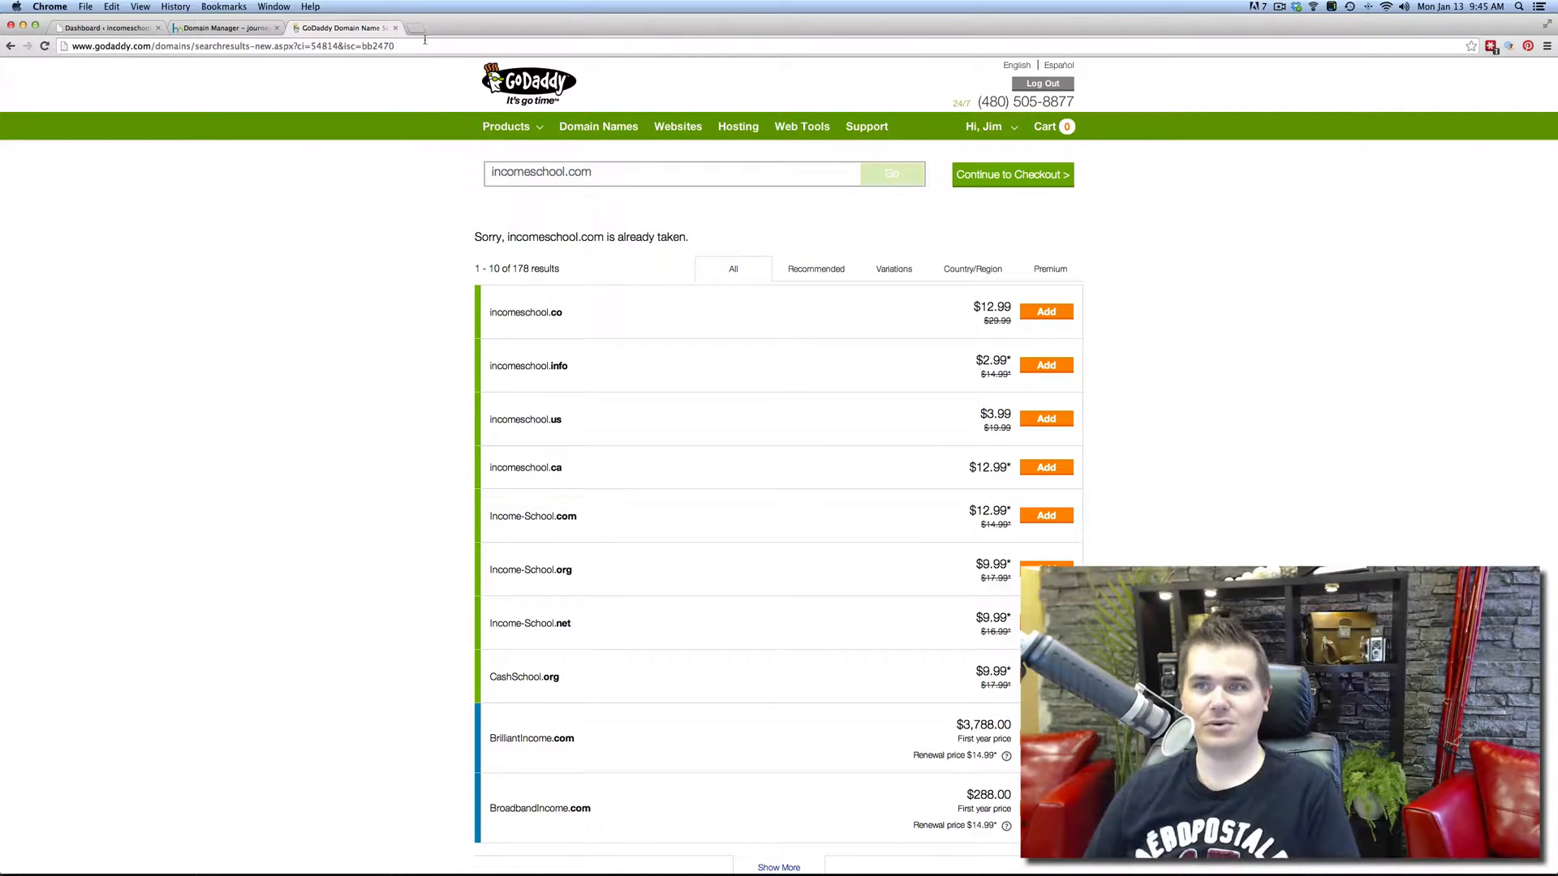
Load hostmonster.com in a new tab and go to the Control Panel Login
left_click(514, 28)
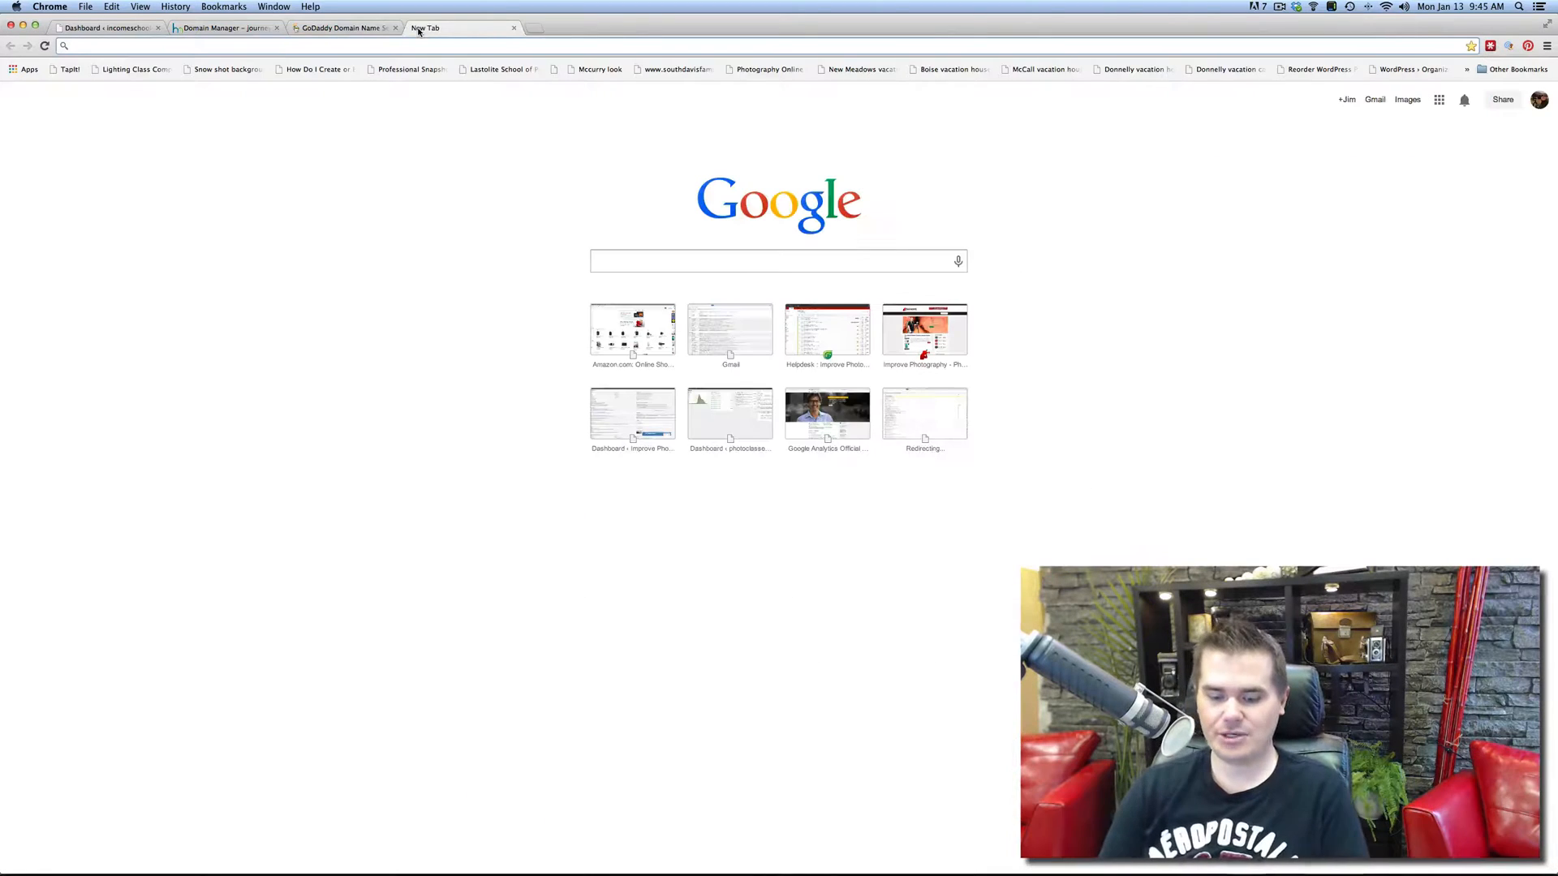
type("hostmonster.com")
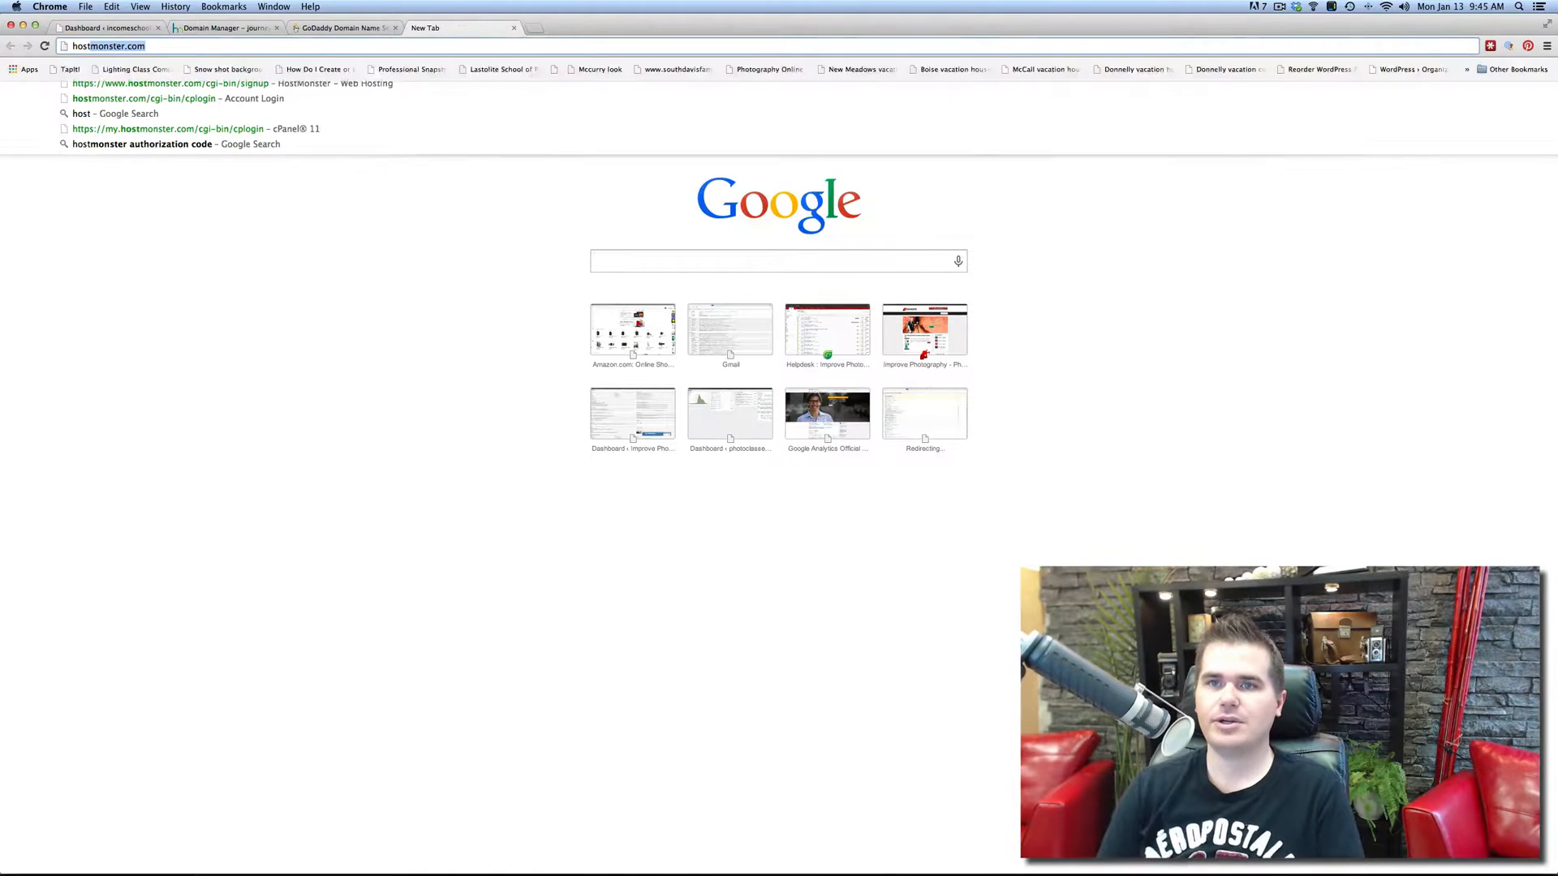
key("Return")
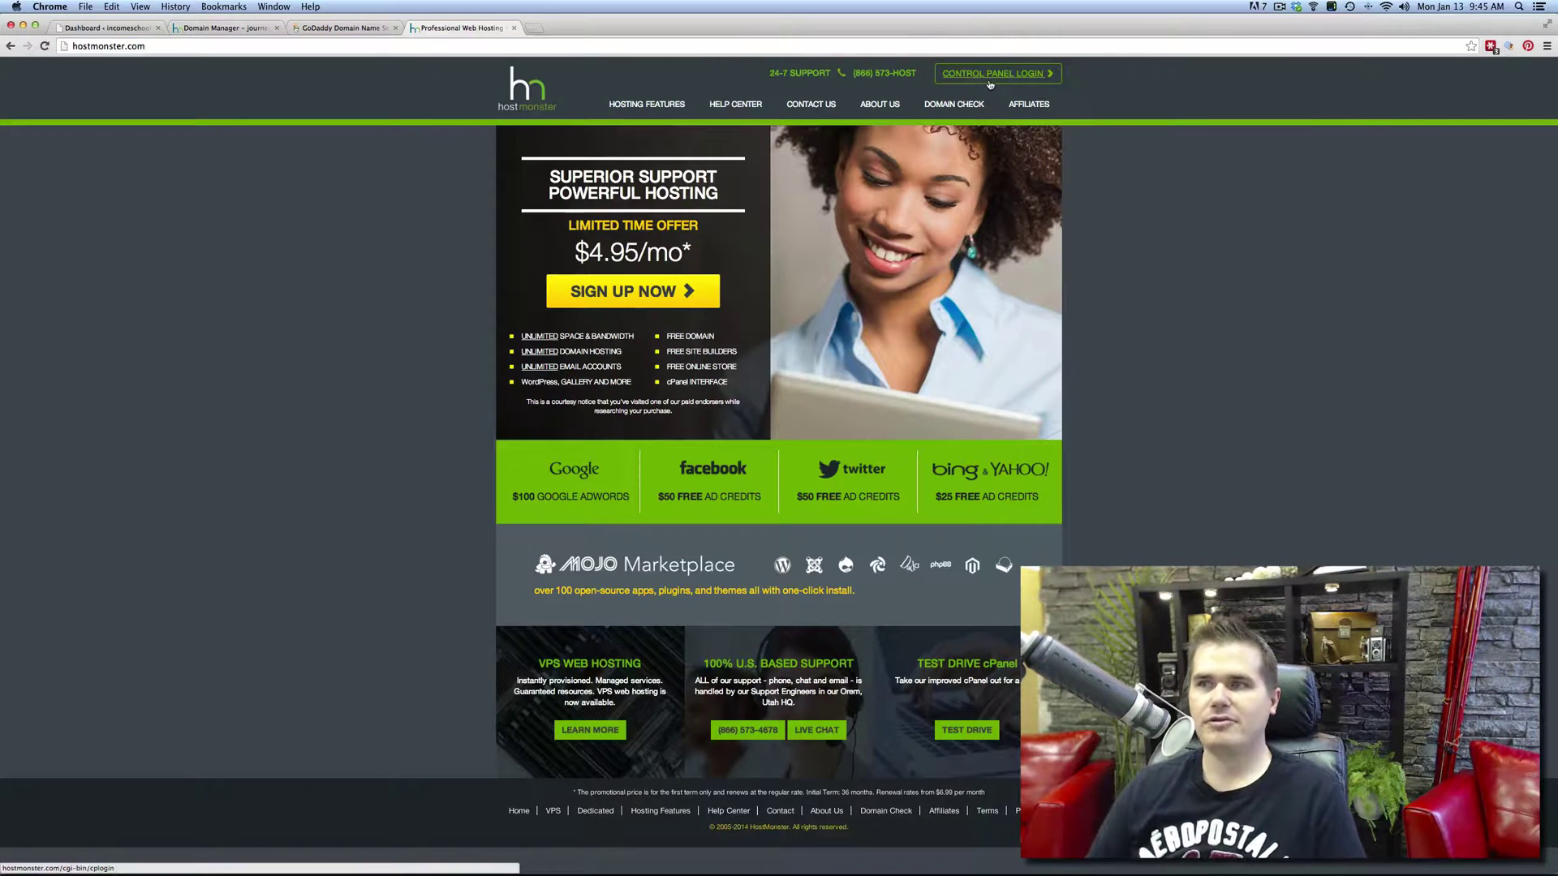
left_click(993, 73)
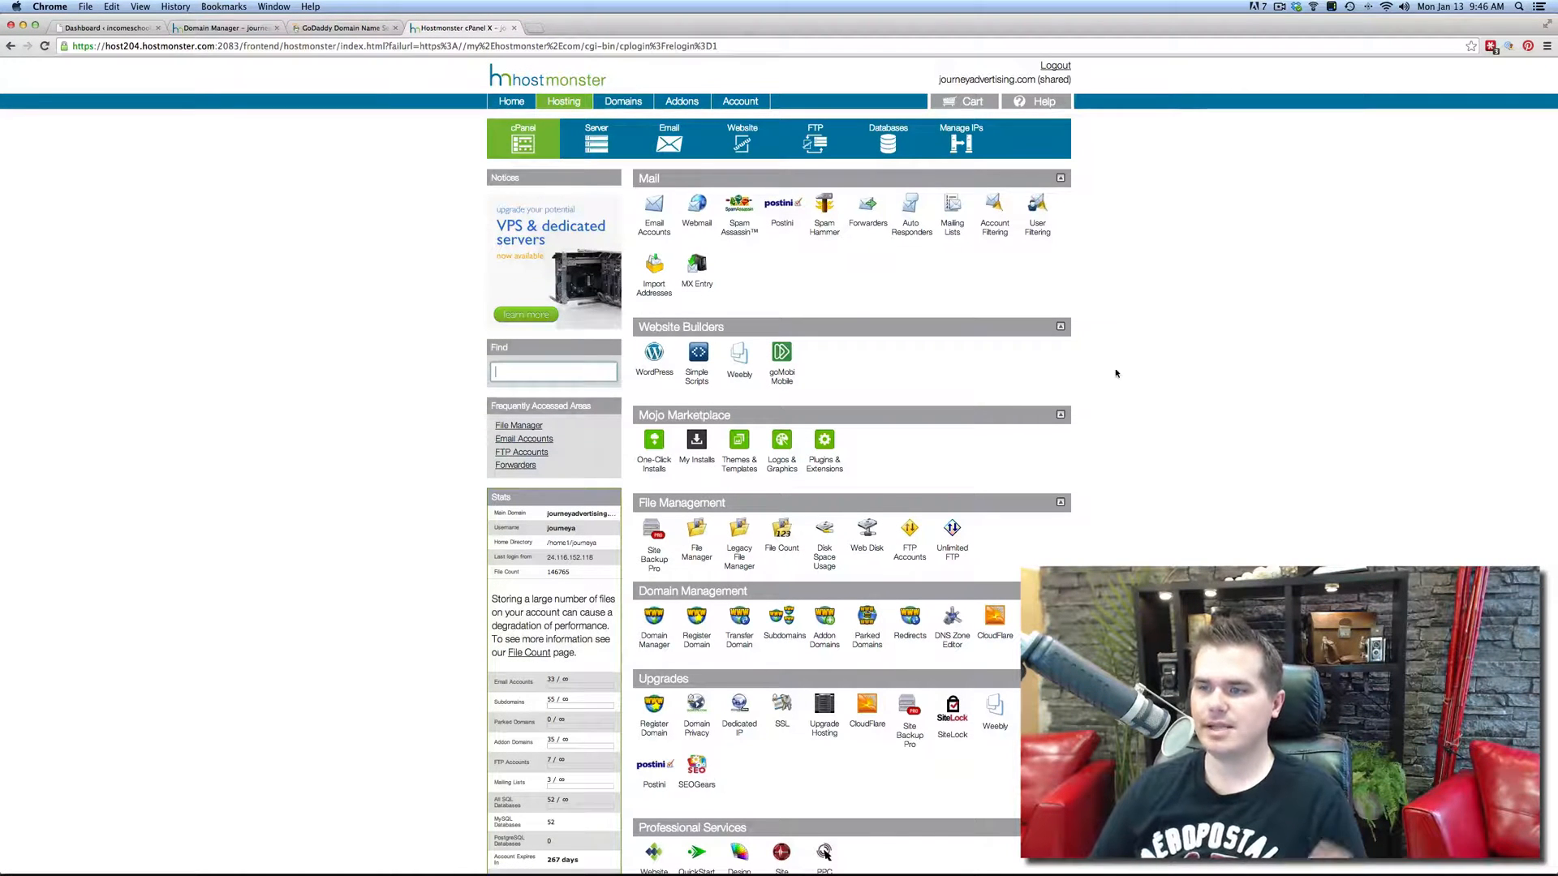
Scroll down the cPanel to the Domain Management section's Redirects tool
scroll("down", 3)
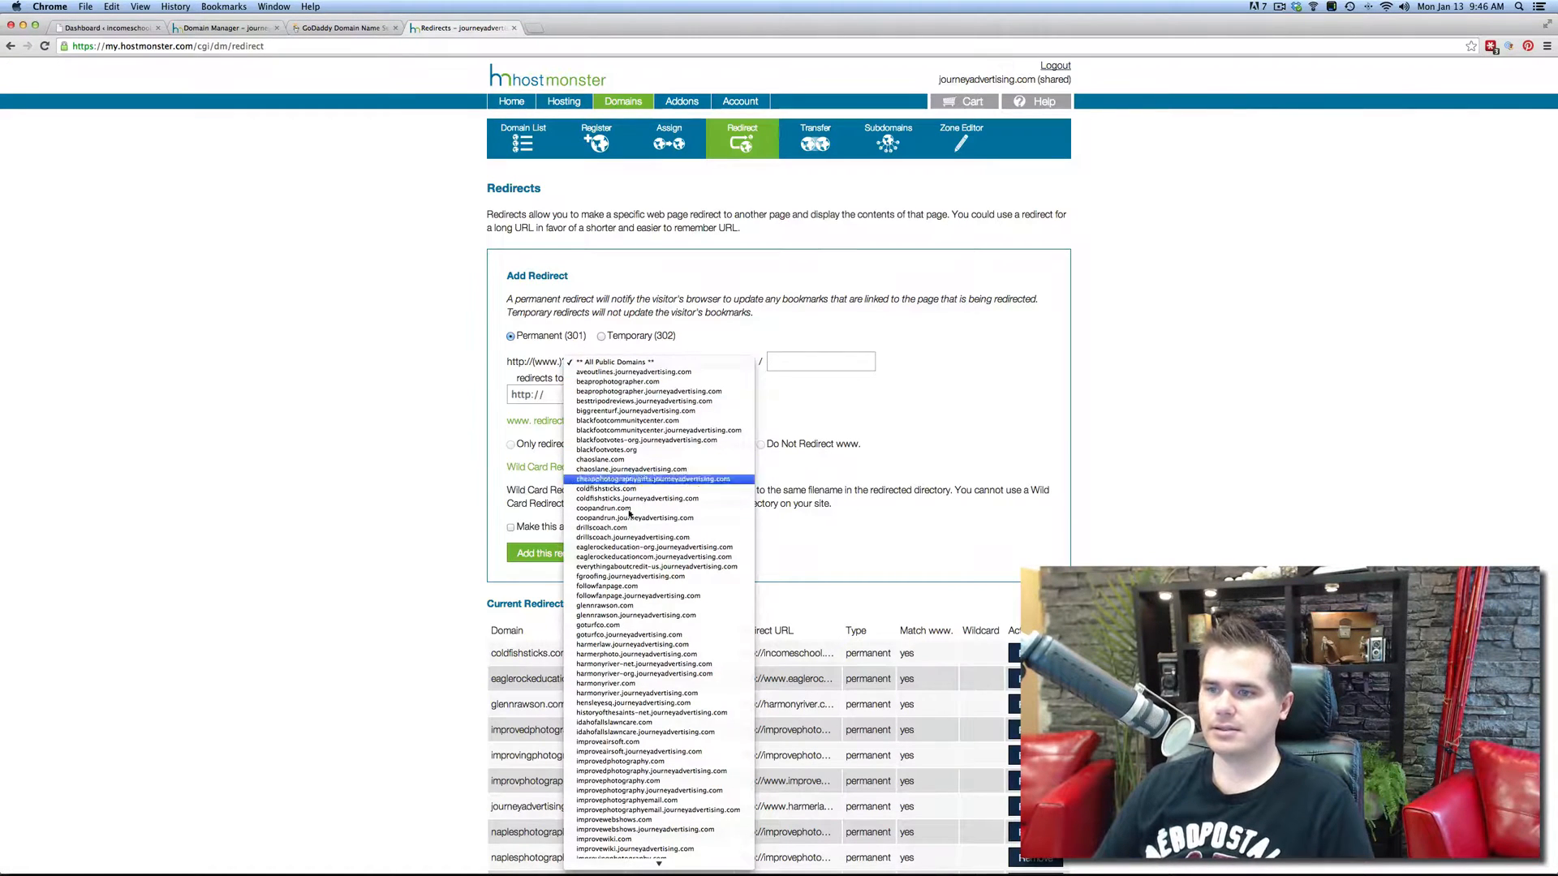
Enter the incomeschool URL as the redirect destination and review Current Redirects below
scroll("down", 3)
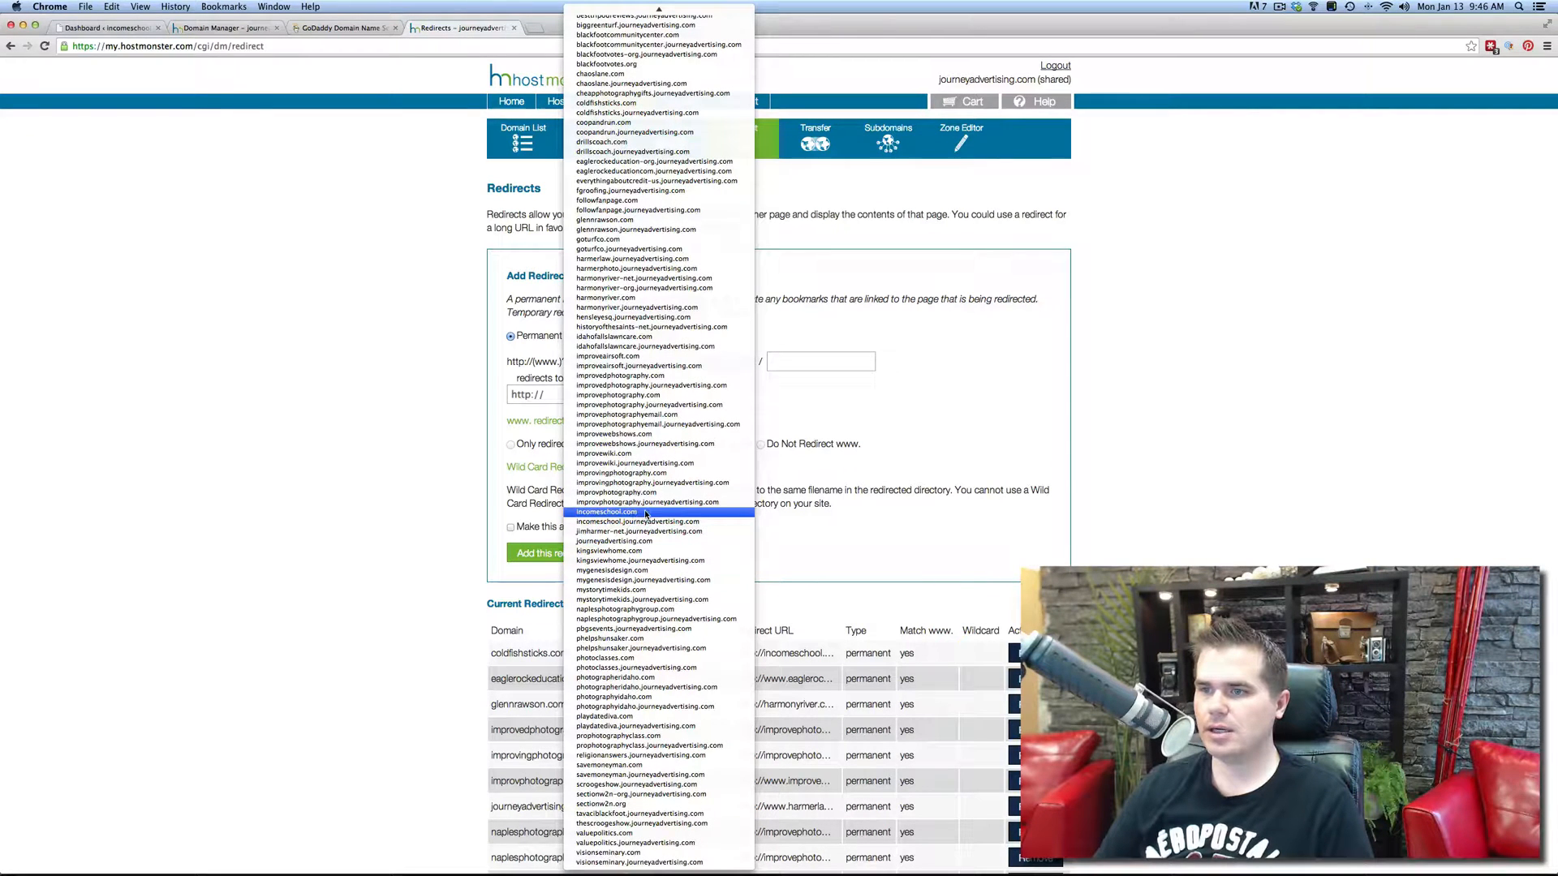
mouse_move(646, 492)
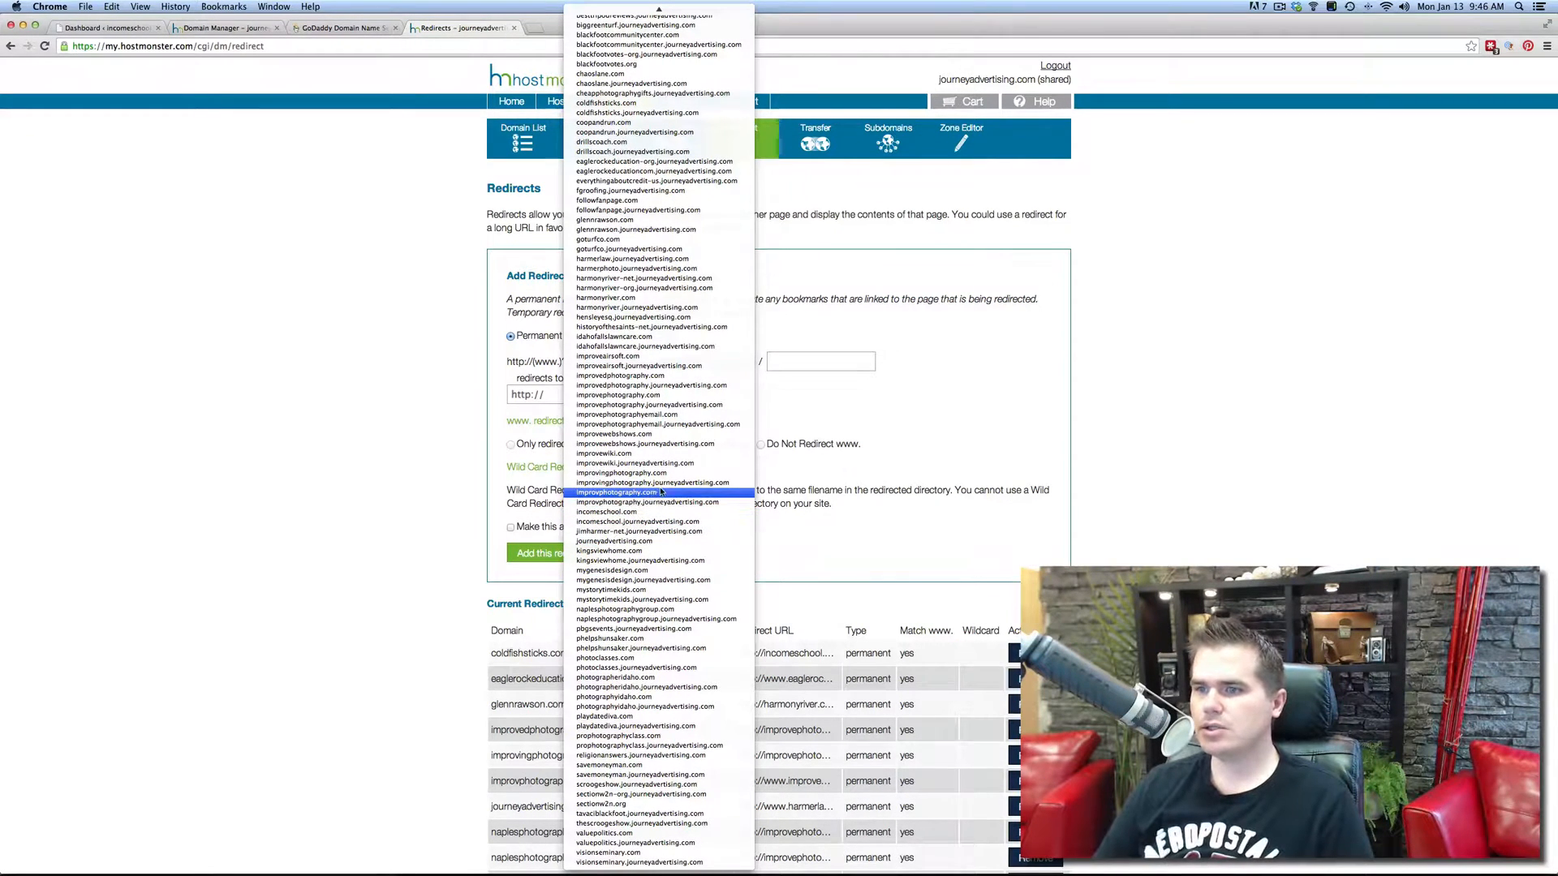
mouse_move(865, 489)
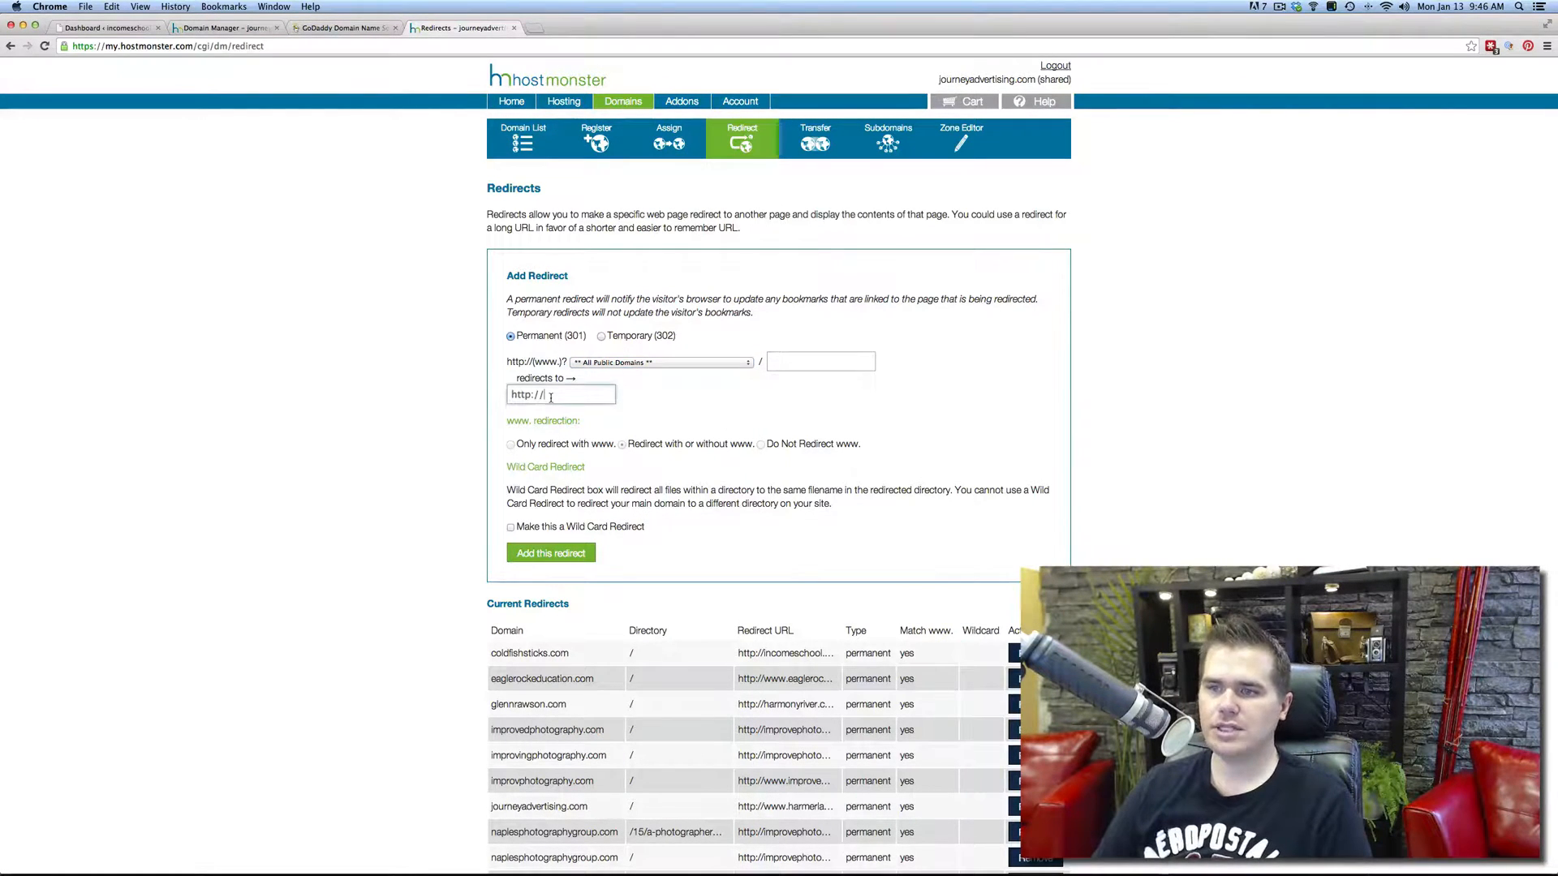
type("incomeschool.")
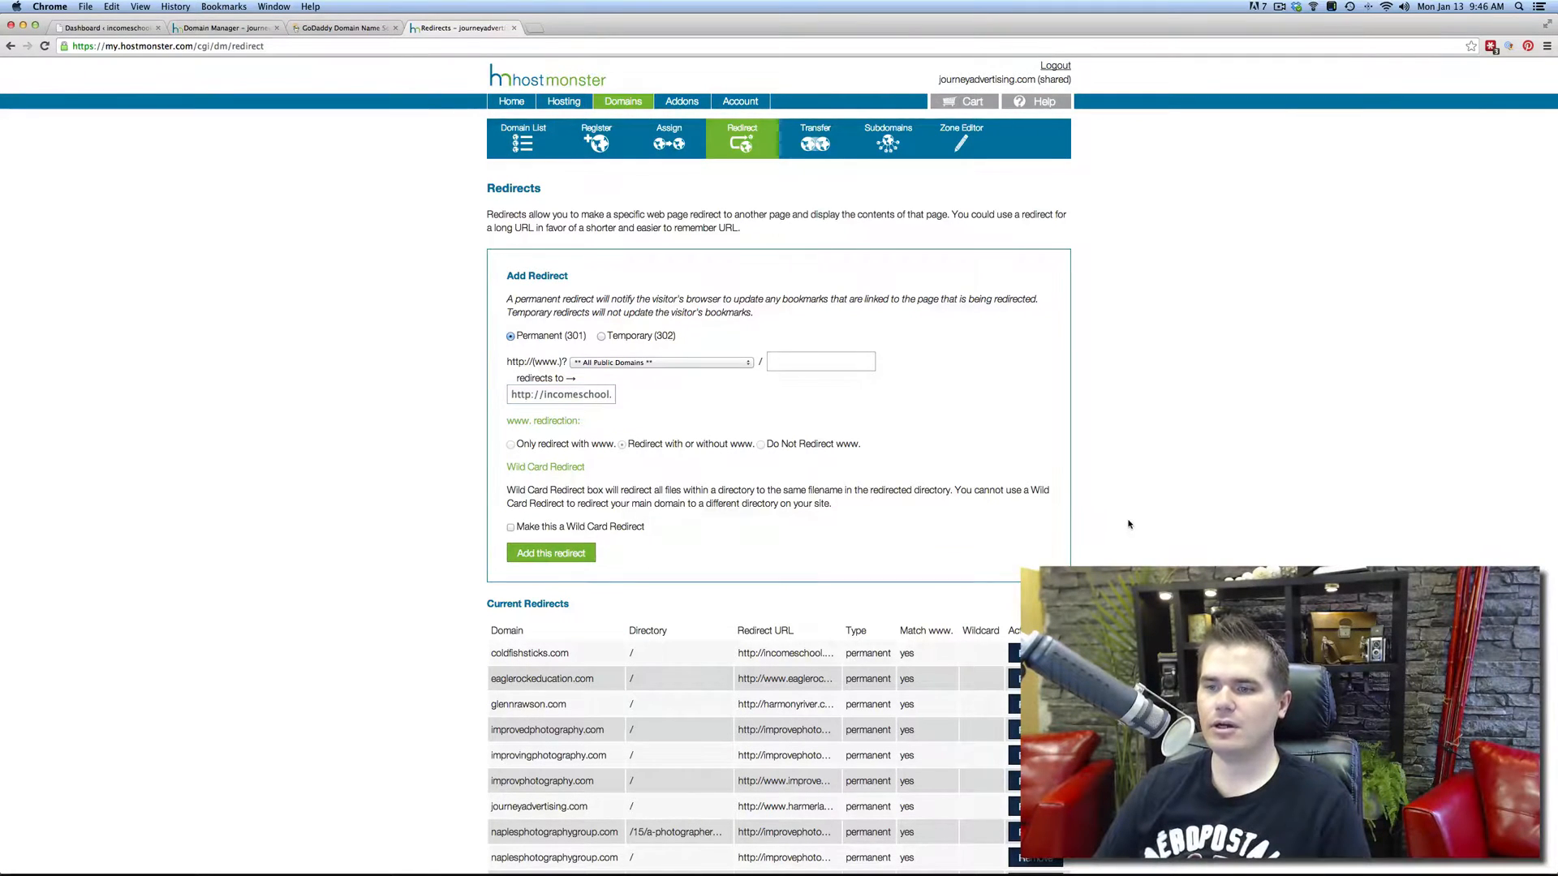
scroll("down", 3)
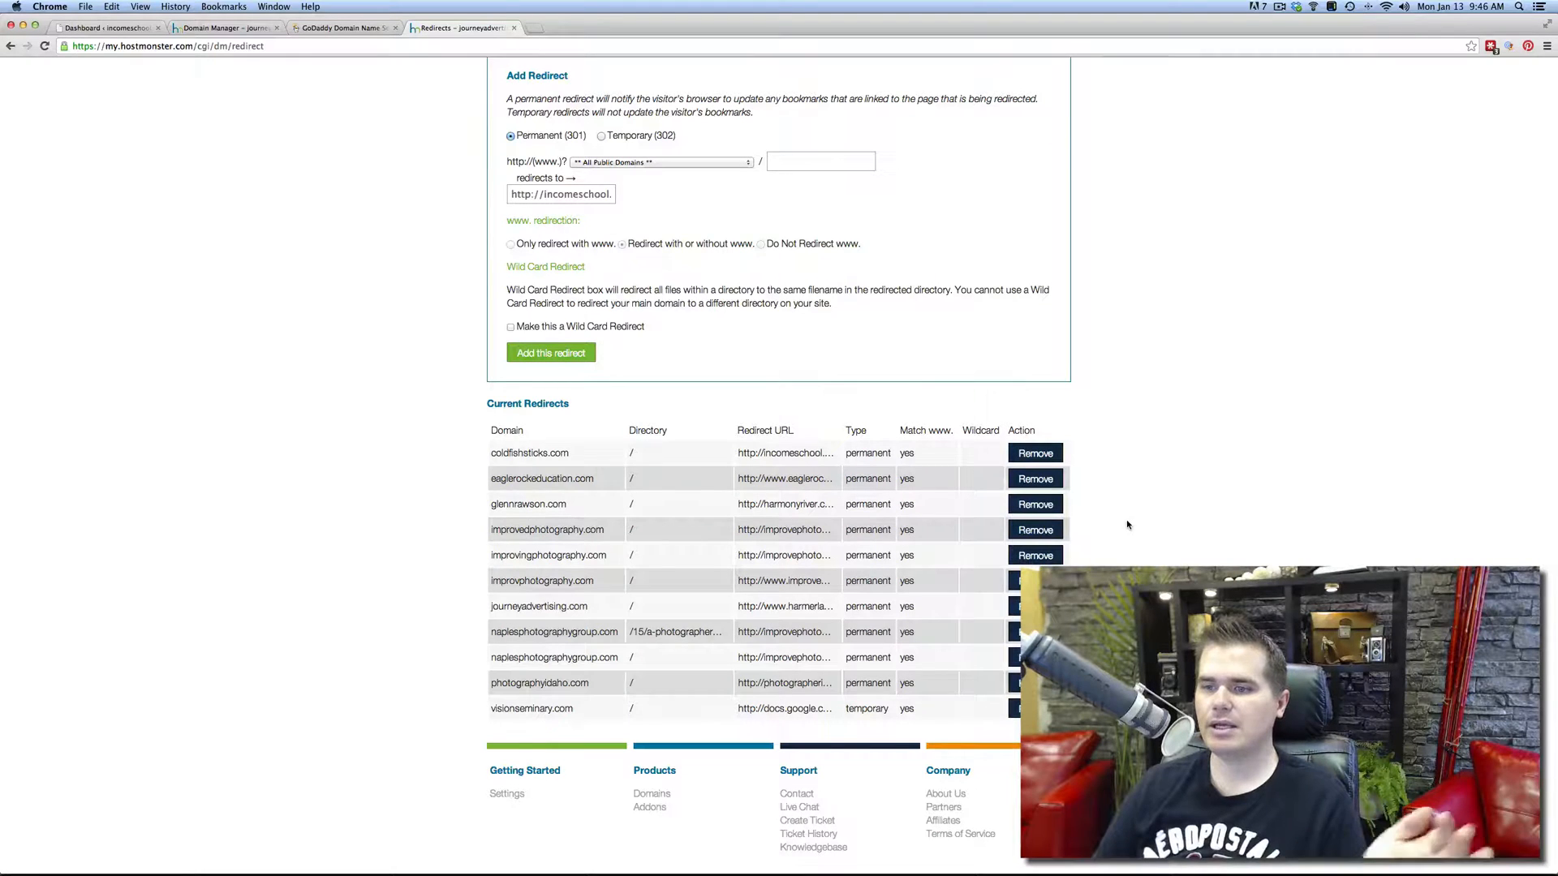
Load improvephotography.com in a new browser tab
left_click(581, 27)
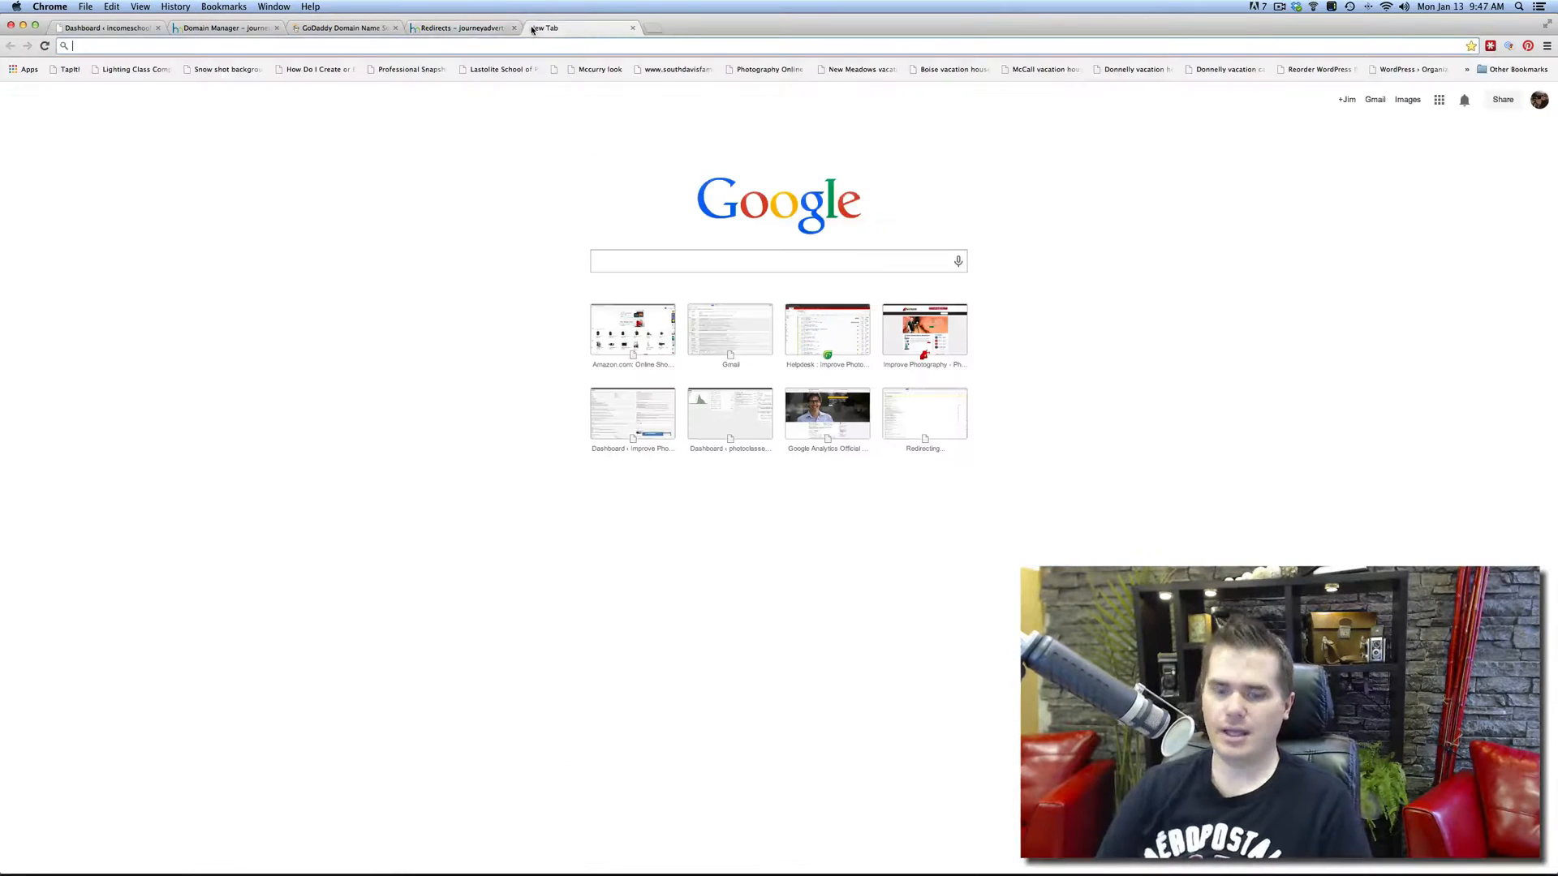
type("improvephotography.com")
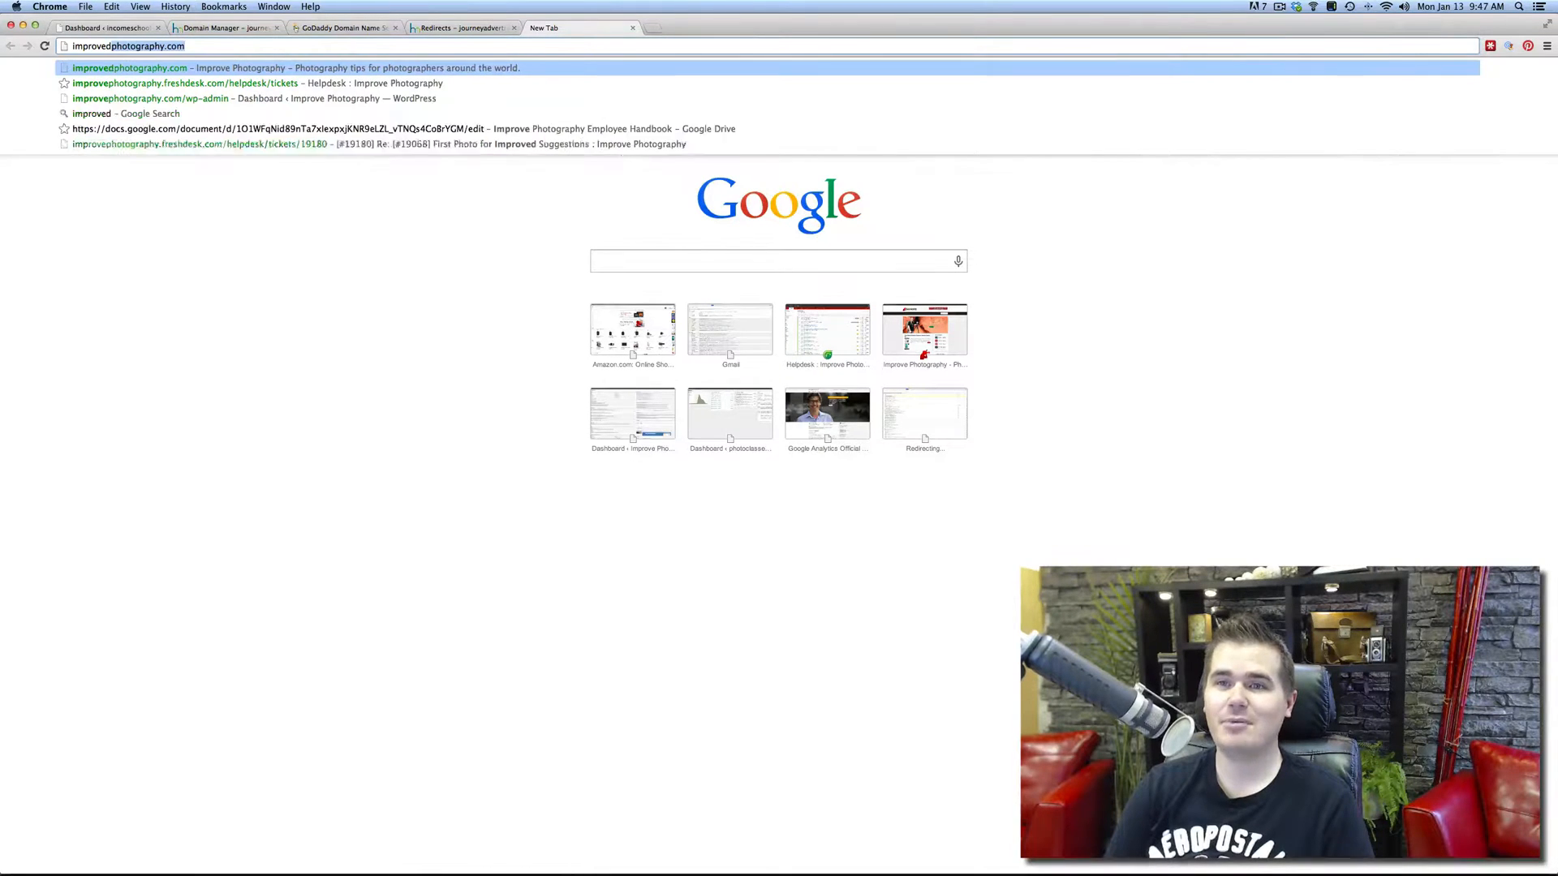
key("Return")
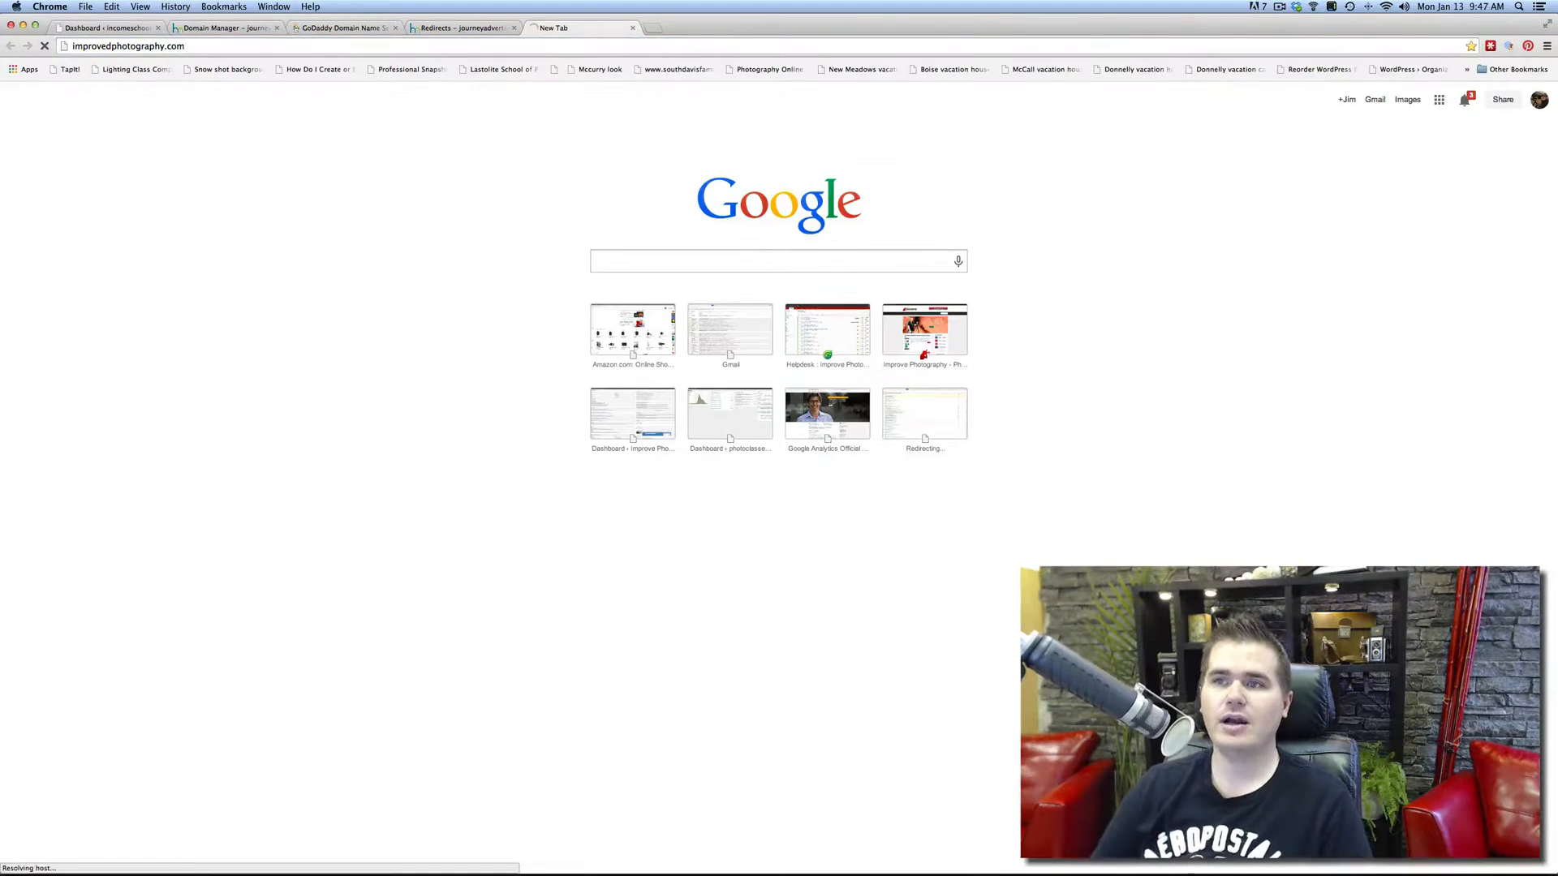